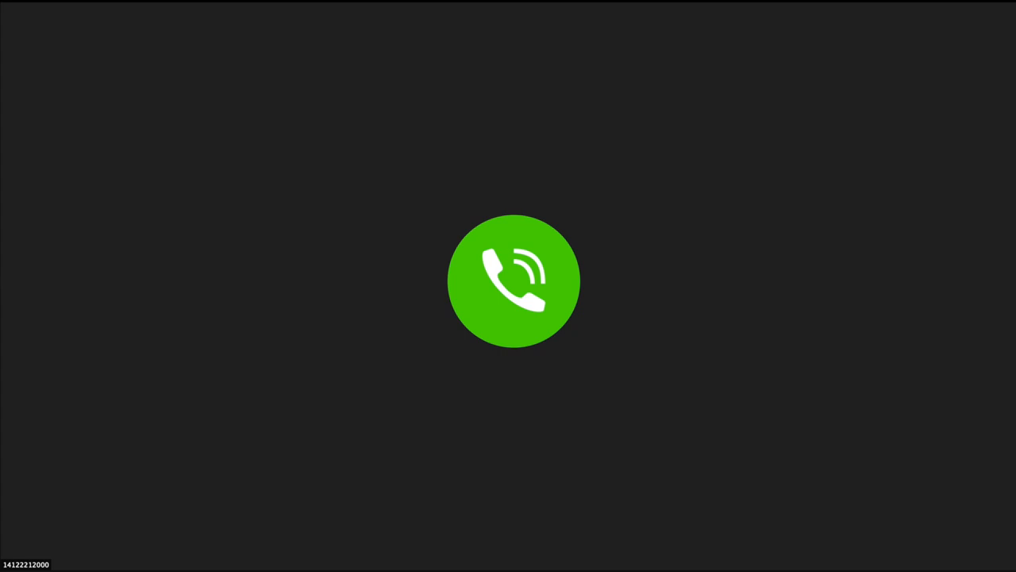
Bring up the other participant's live video feed in the meeting window
{"action": "left_click", "coordinate": [515, 280]}
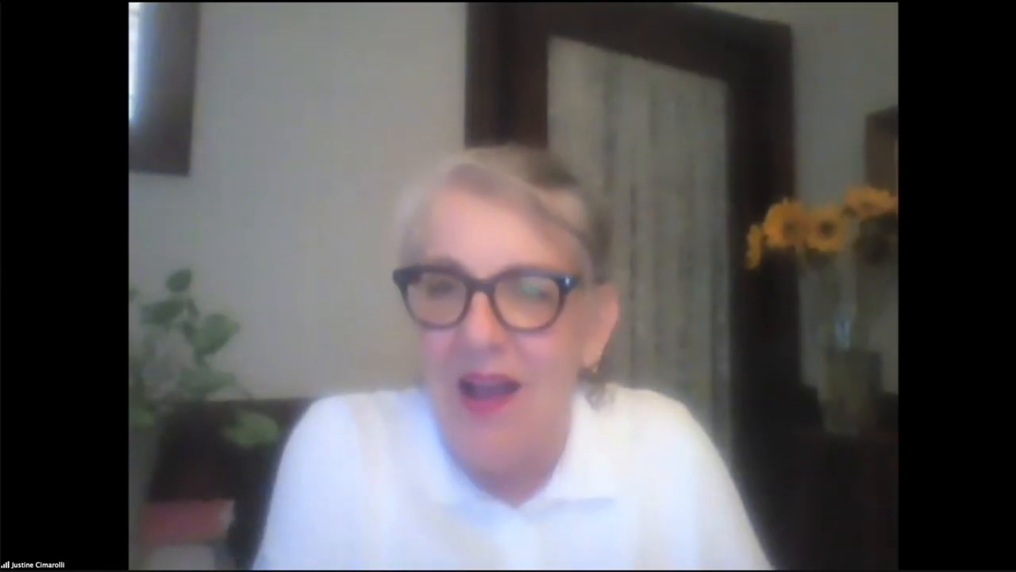